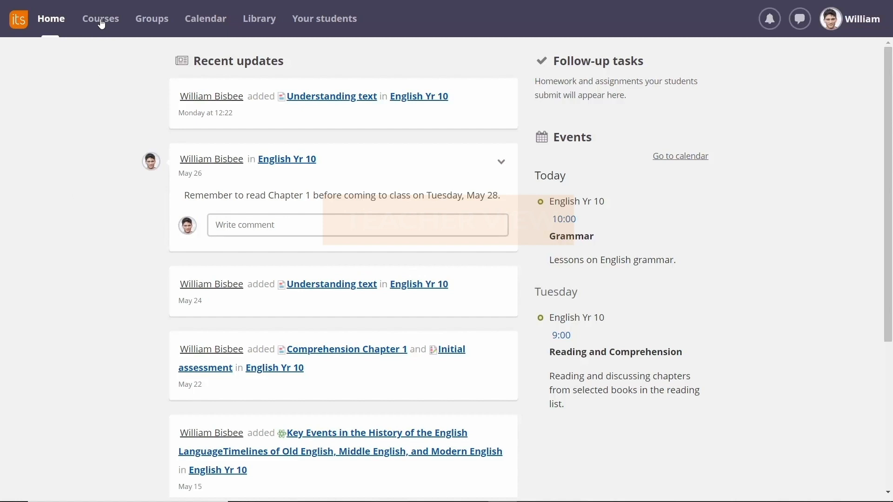
Open the English Yr 10 course and show the menu of element types to add.
click(100, 18)
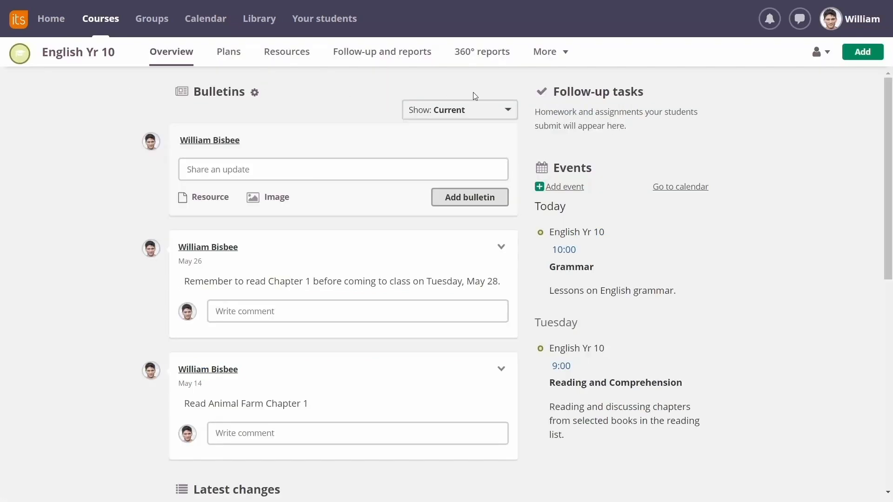
mouse_move(863, 52)
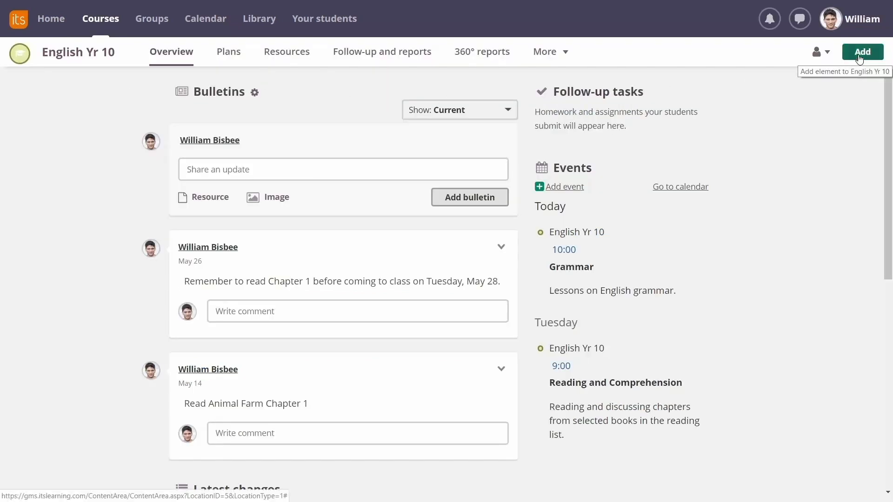
click(862, 51)
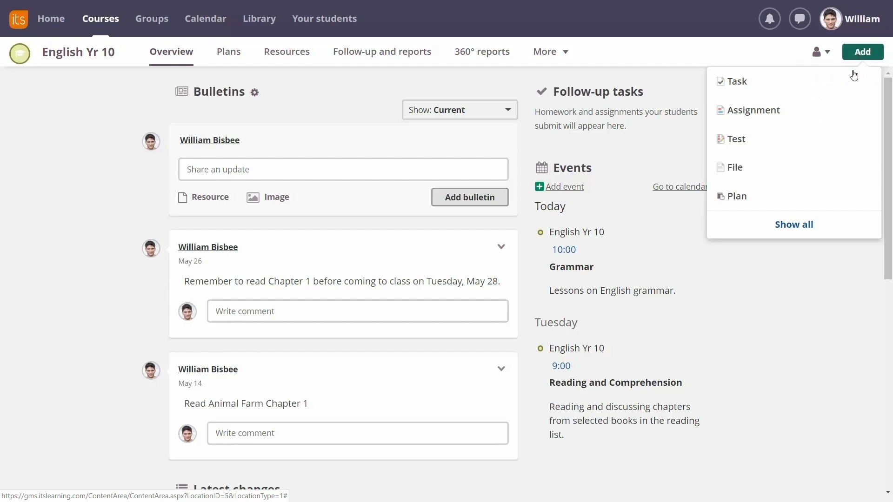
Start an Assignment titled 'Shakespeare Essay' describing the most important Shakespeare character, 500 words, marked as homework.
click(755, 110)
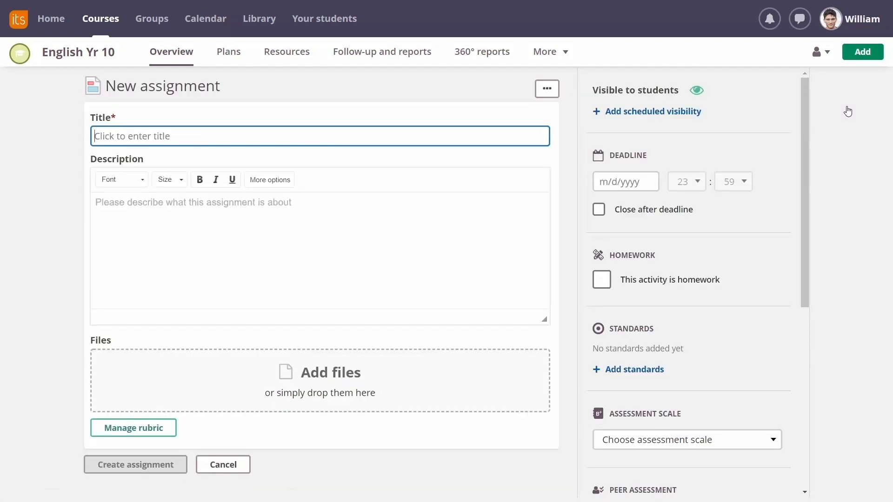
text(Shakespeare Essay)
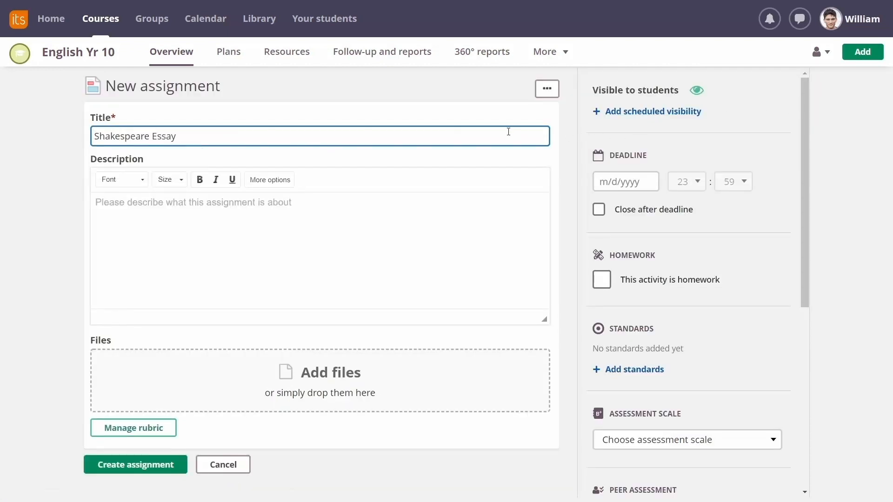
text(Describe, in your opinion, the most important character in the Shakespeare canon. 500 words minimum.)
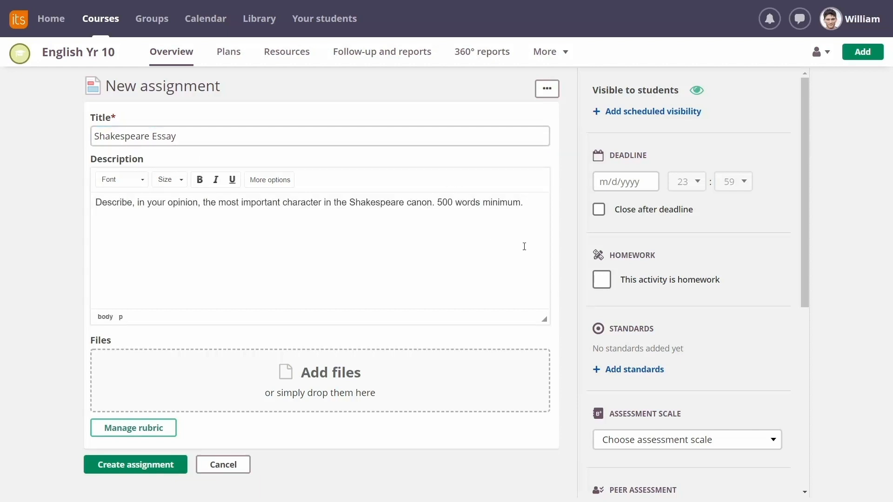
click(601, 280)
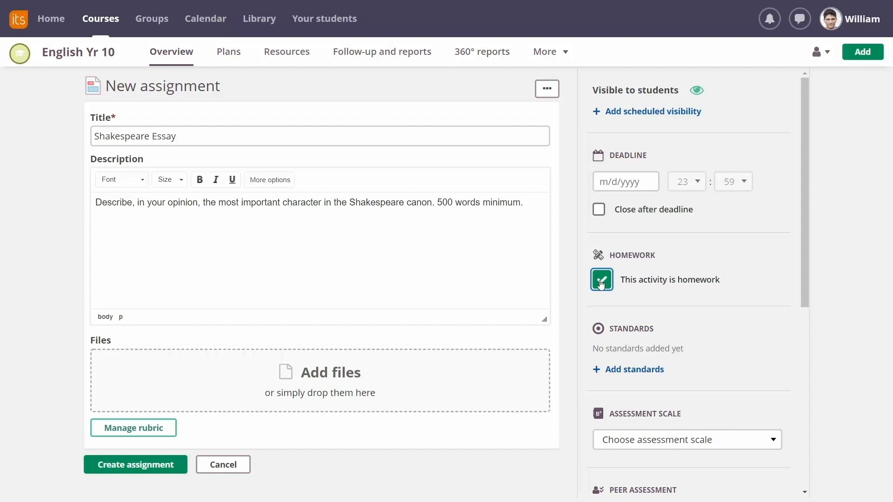
Attach the 'Language variation and change' standard to the assignment's rubric.
click(133, 427)
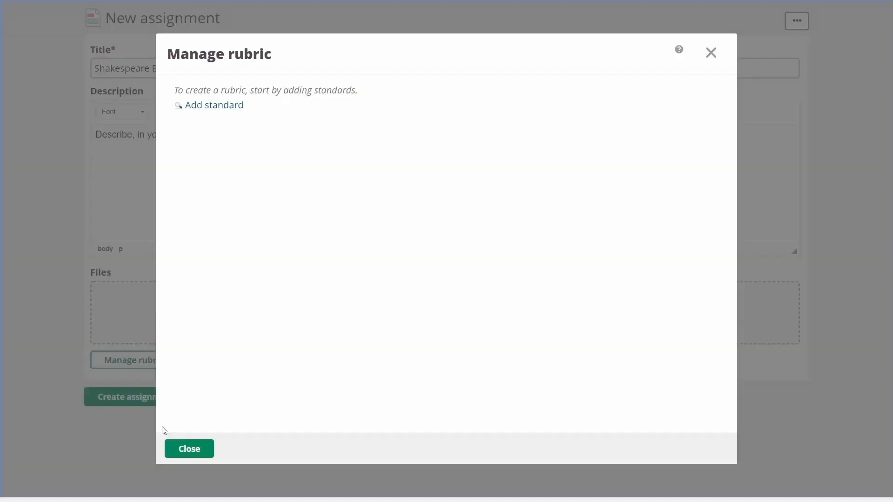
click(214, 105)
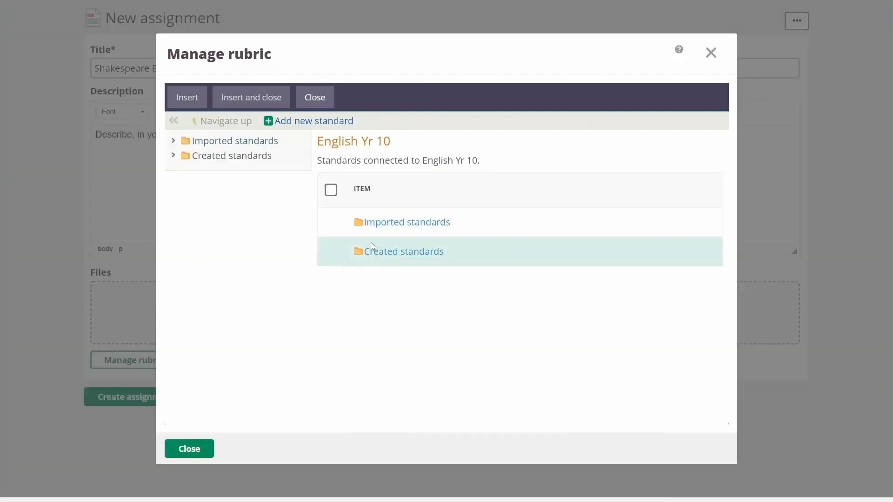
click(401, 251)
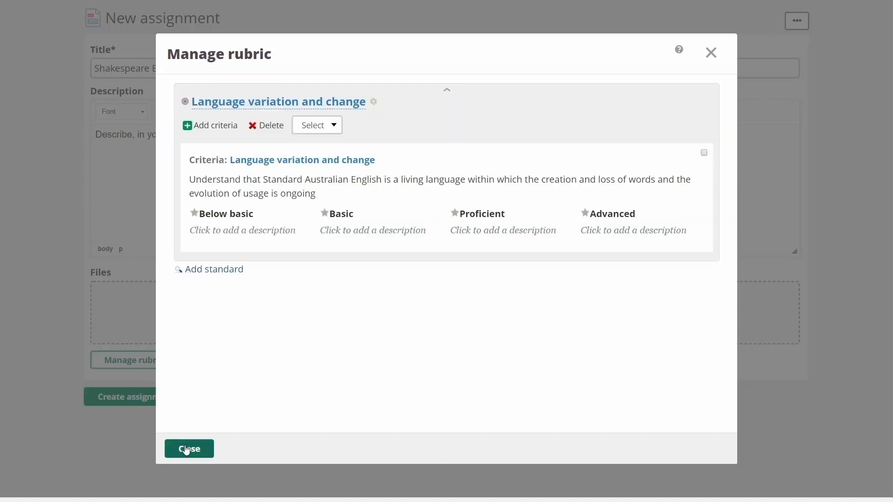
click(189, 448)
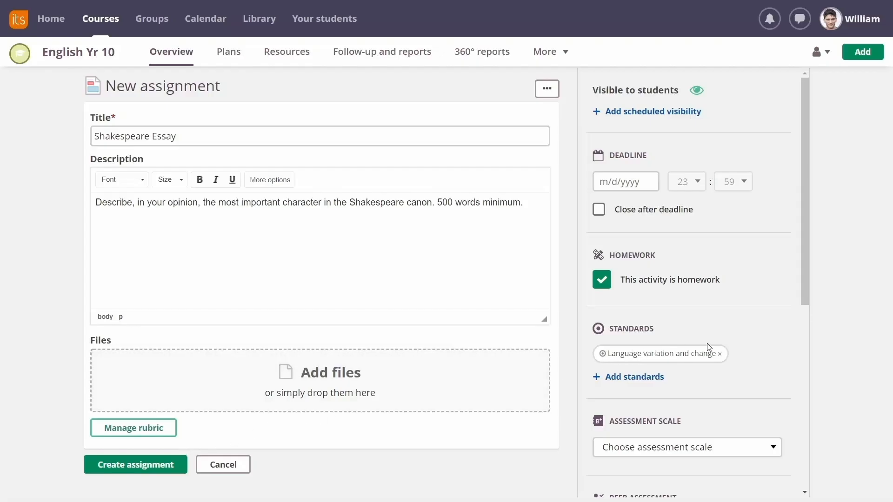
mouse_move(803, 293)
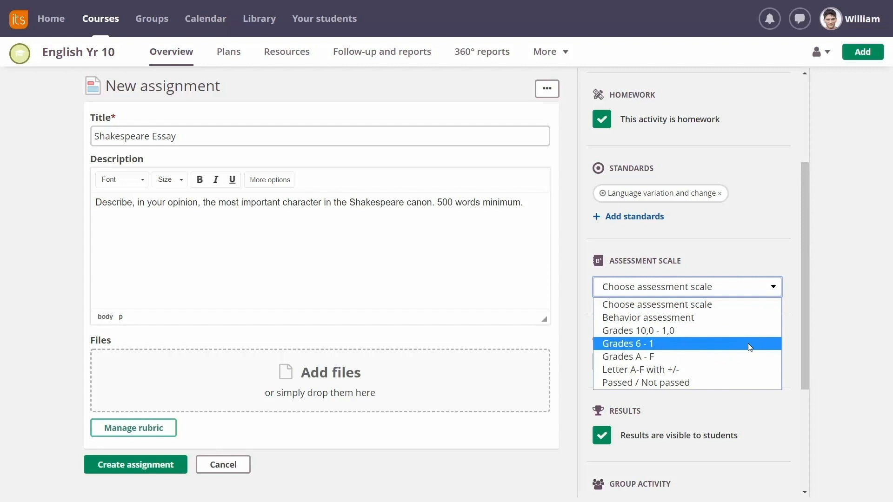
Set the assessment scale to Grades A–F and activate plagiarism control.
click(628, 356)
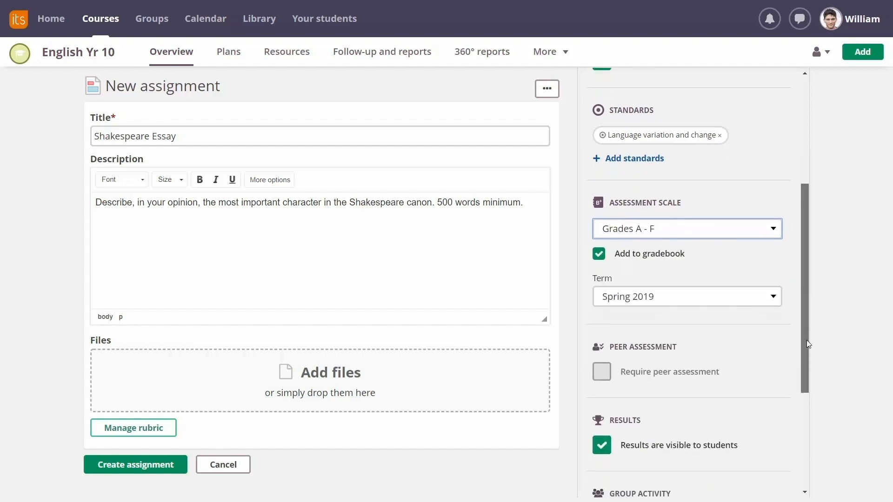
scroll(down, 3)
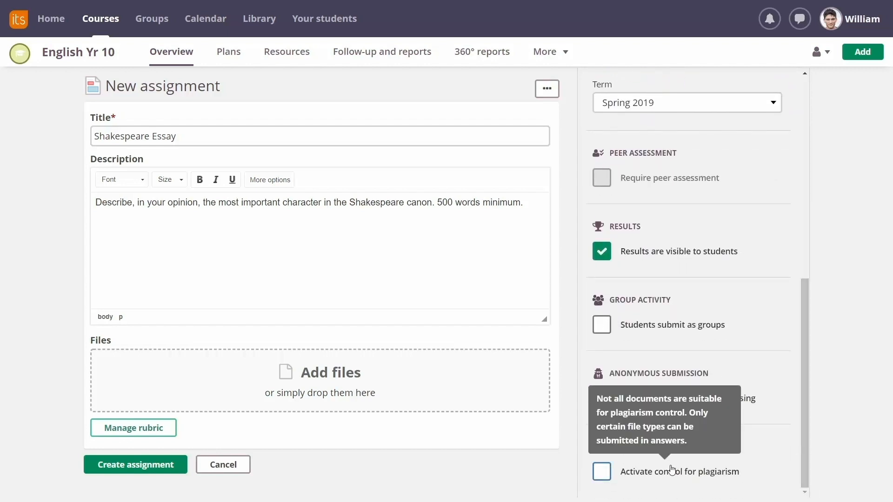
click(602, 471)
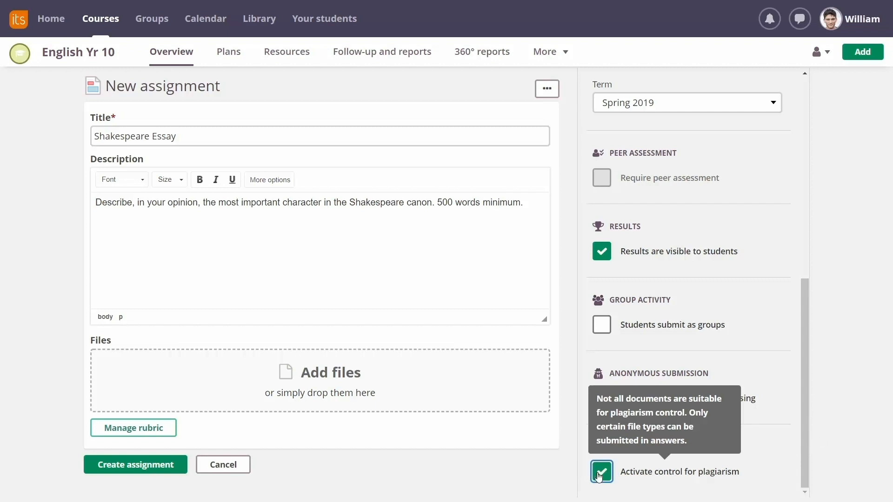
scroll(up, 3)
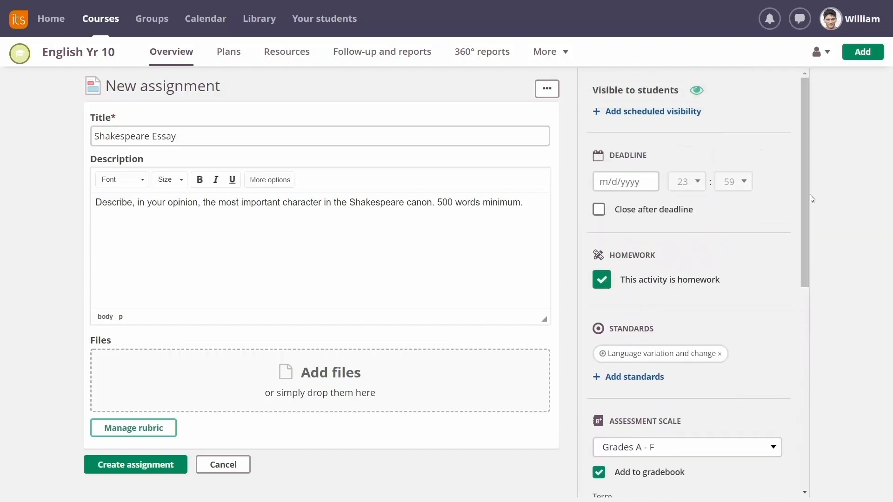
Set the deadline to July 5 at 14:00 and create the Shakespeare Essay assignment.
click(626, 182)
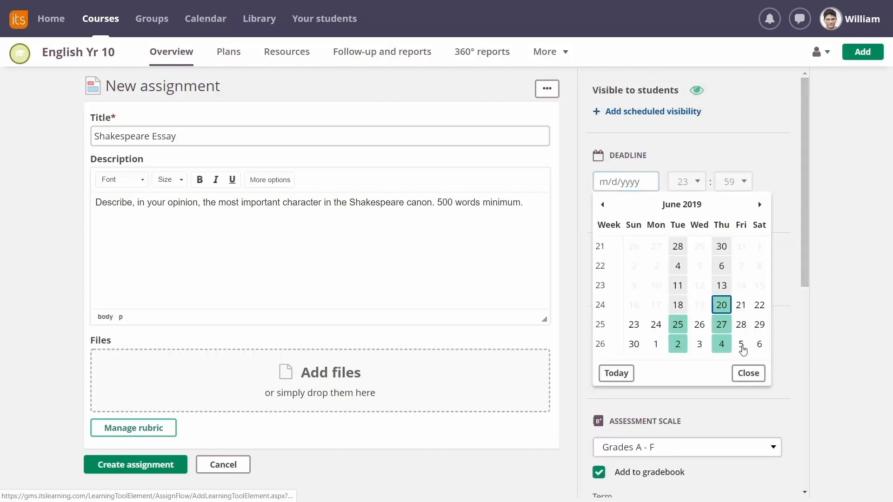
click(742, 343)
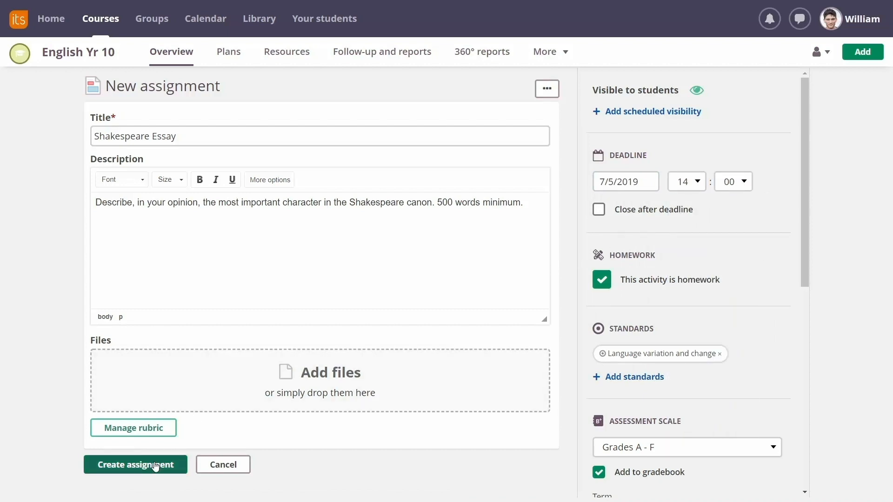
click(135, 466)
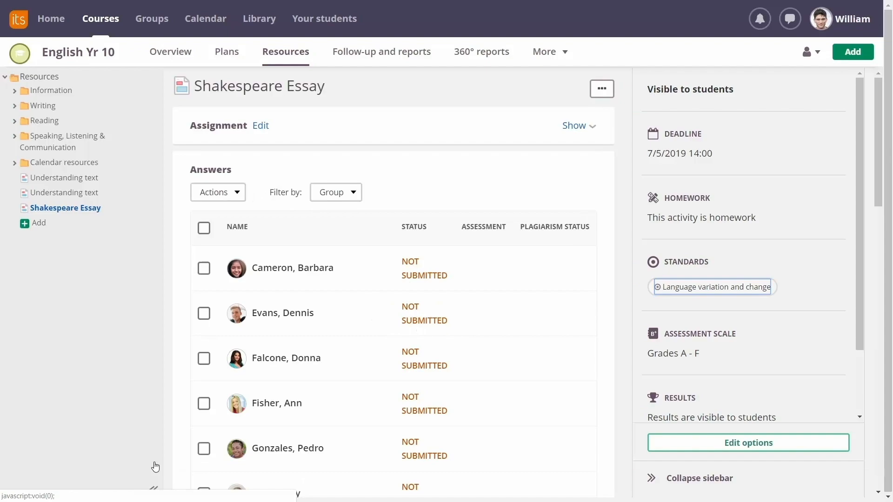
Post a bulletin 'Great resource on writing a good essay!' with the Writing a Persuasive Essay resource attached.
click(171, 52)
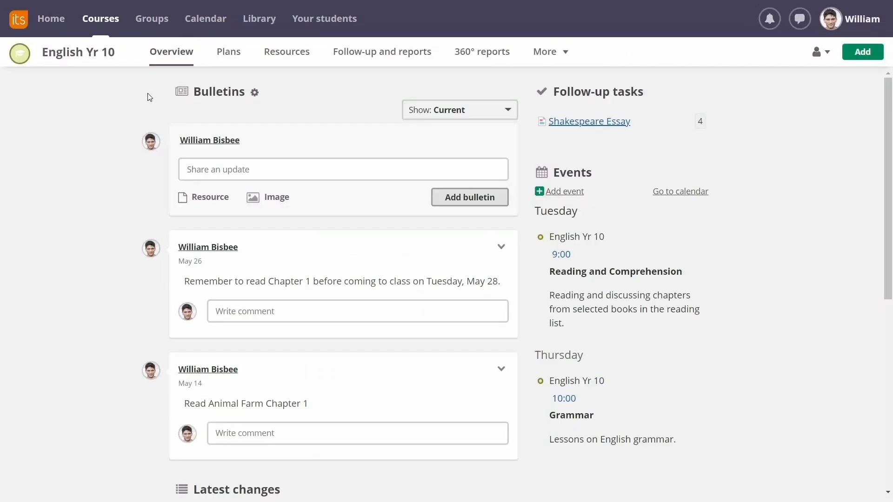
click(203, 197)
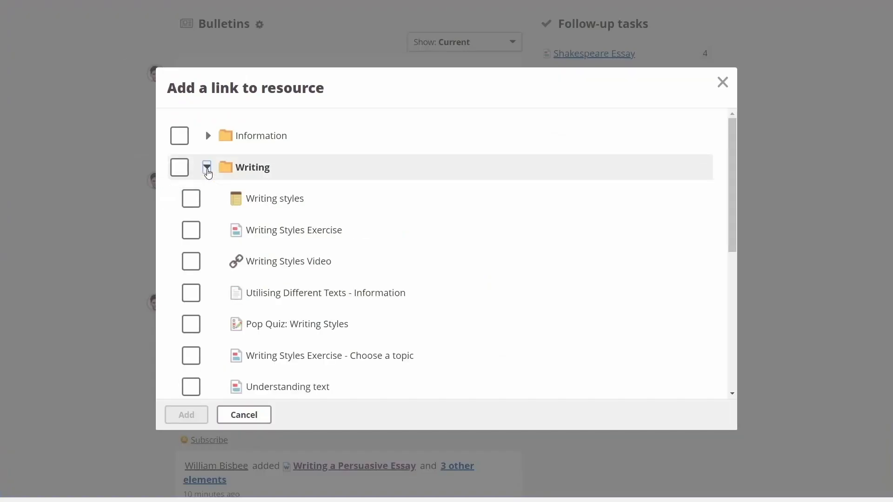
scroll(down, 3)
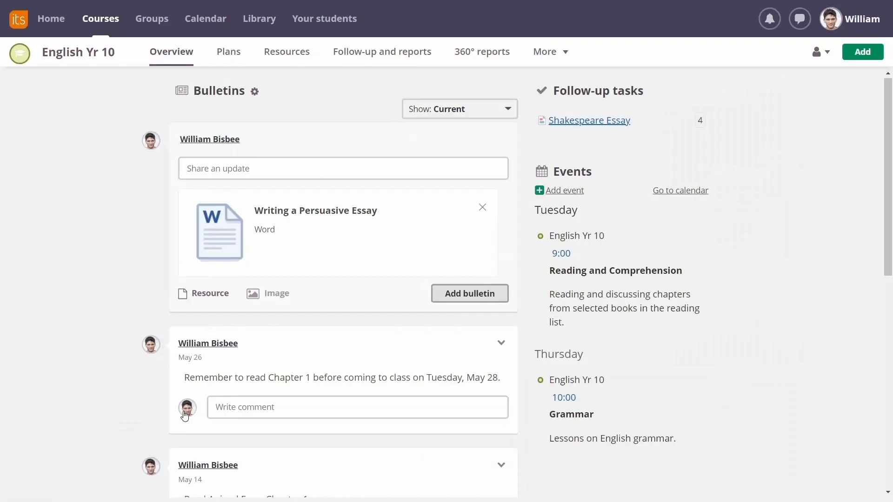
text(Great resource on writing a good essay!)
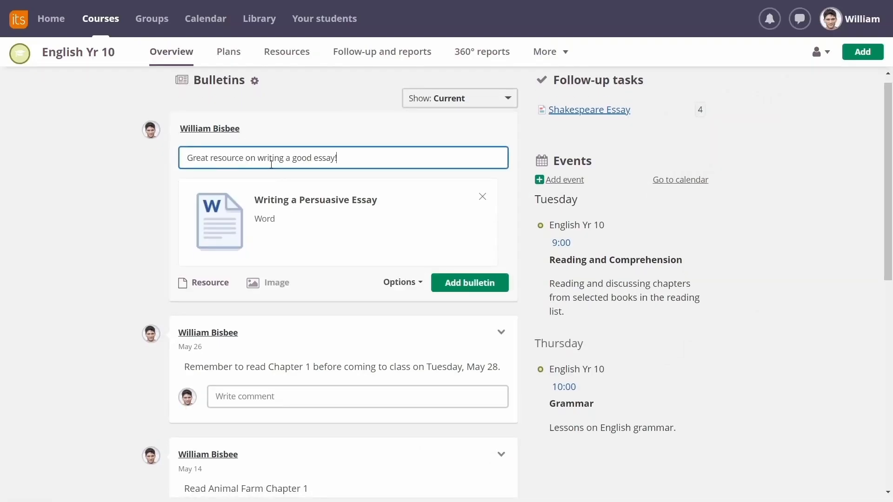
click(469, 283)
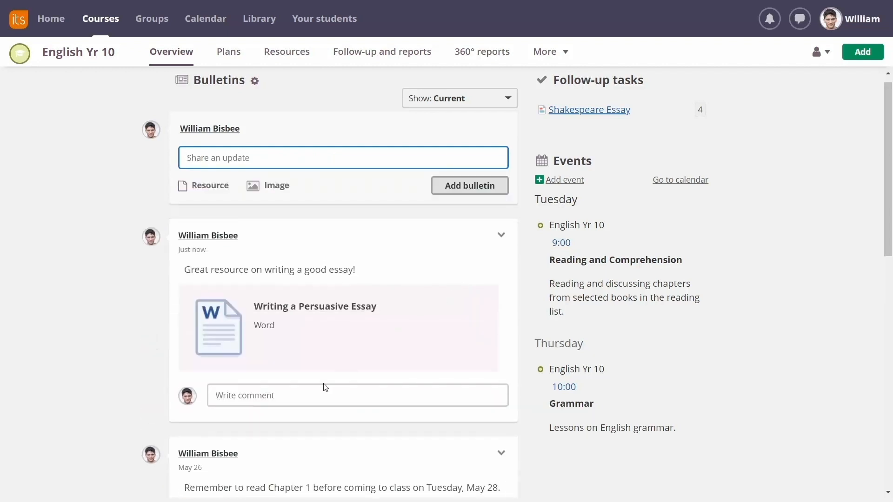
click(50, 19)
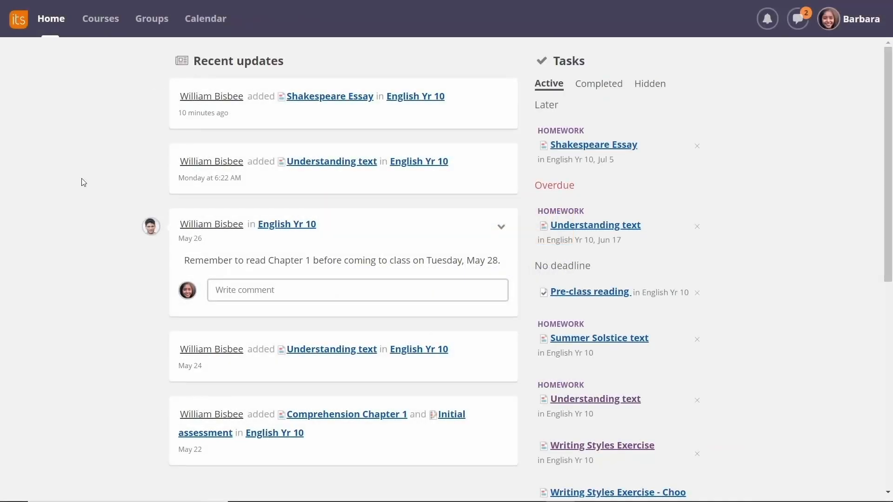
mouse_move(292, 118)
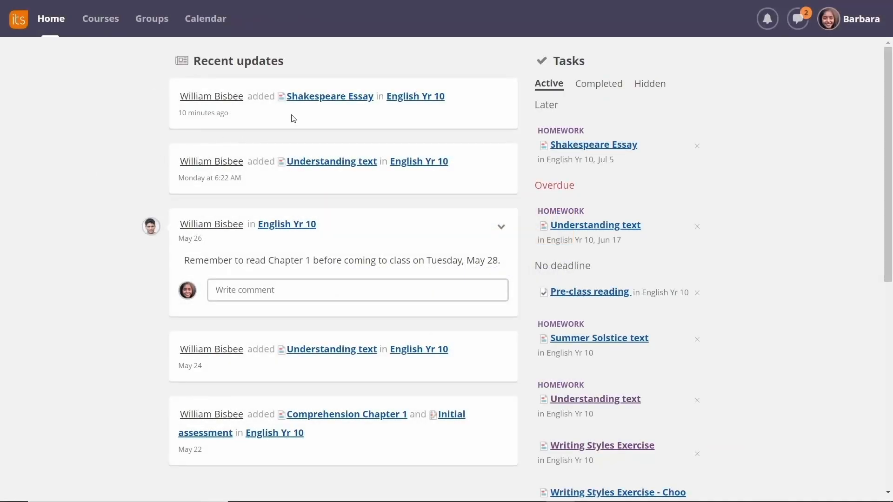
Open the Shakespeare Essay assignment from the student's Recent updates.
click(330, 96)
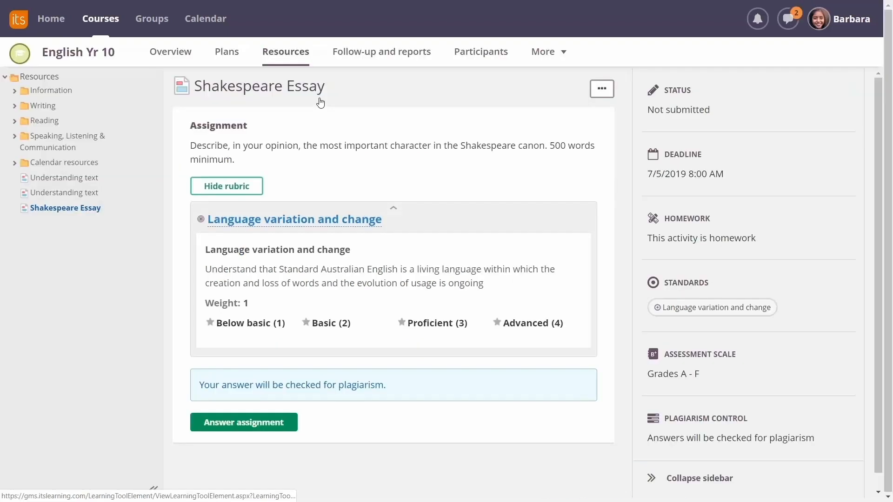
mouse_move(262, 364)
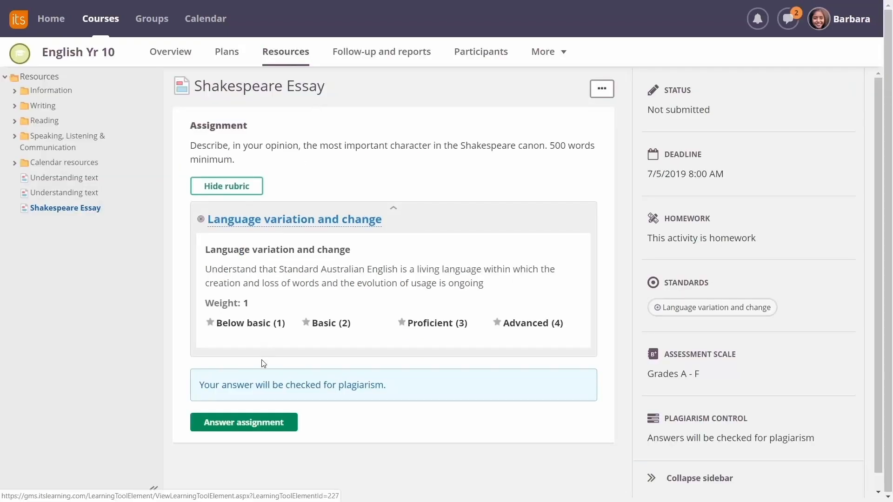
Submit an essay answer naming Hamlet as the most important Shakespeare character.
click(243, 422)
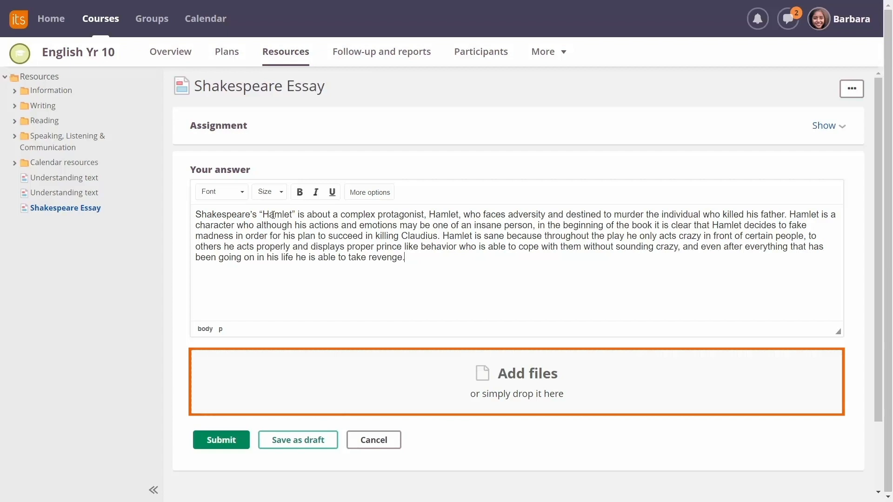
mouse_move(233, 351)
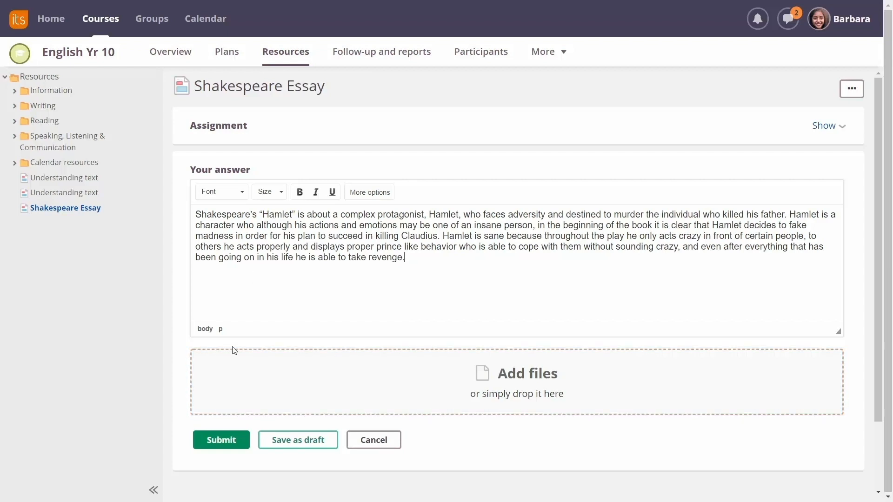
click(220, 440)
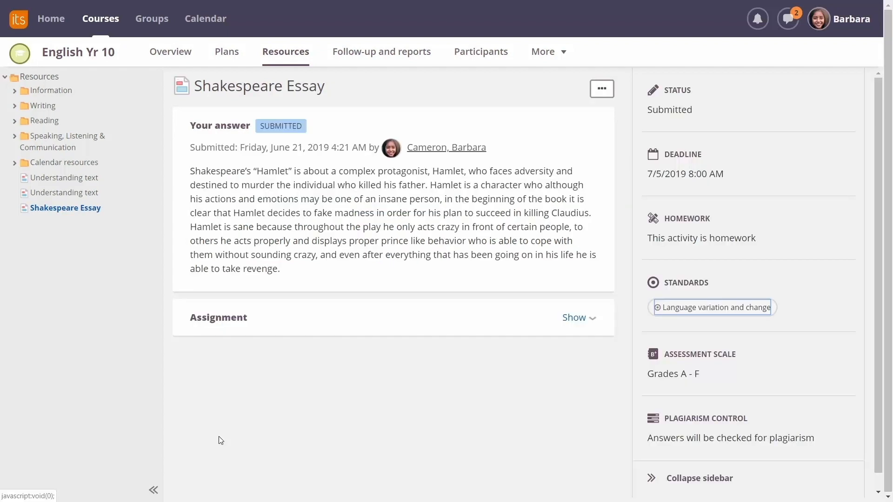
mouse_move(305, 276)
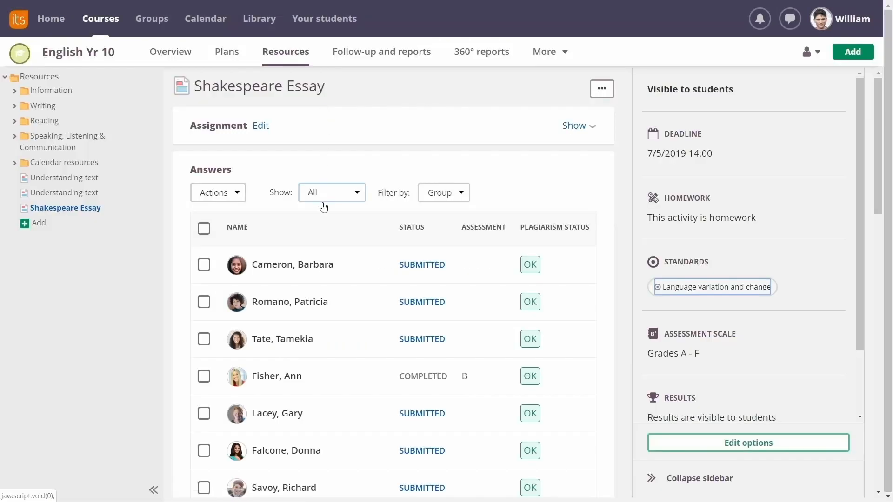
Grade the first answer B with feedback 'Good job here – could have used a deeper exploration of Hamlet's motives.' and move to the next student.
click(292, 264)
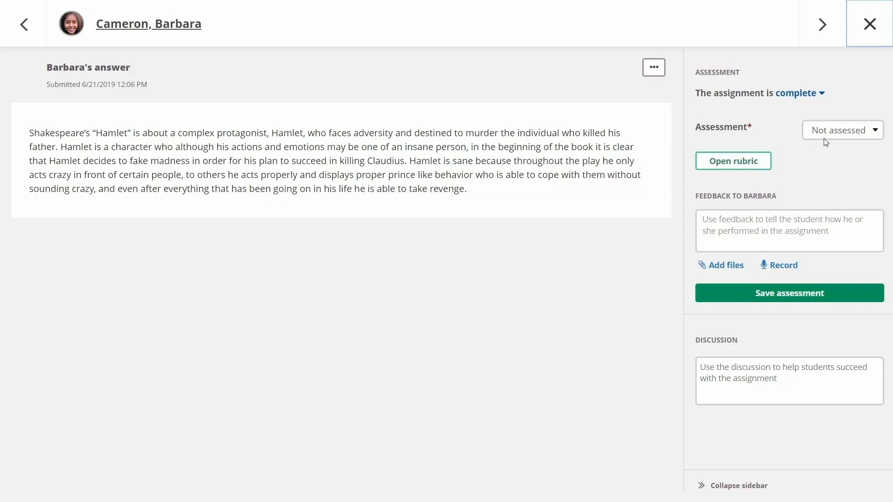
click(842, 131)
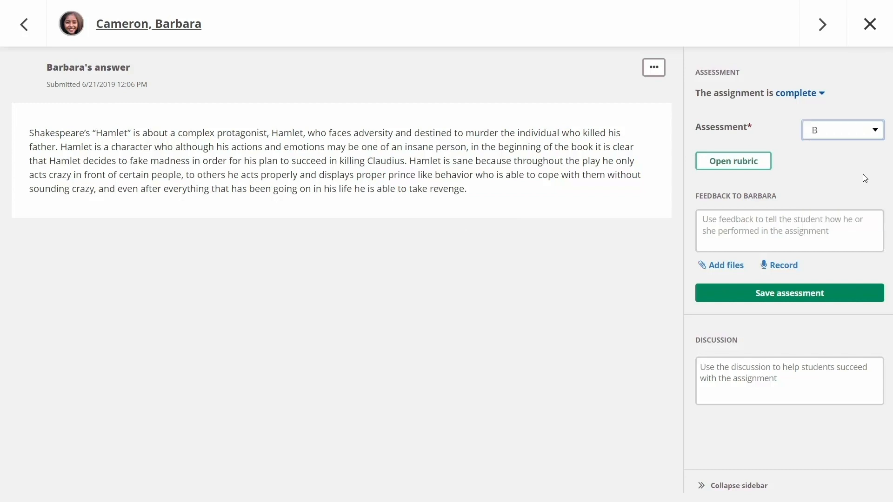
text(Good job here – could have used a deeper exploration of Hamlet's motives.)
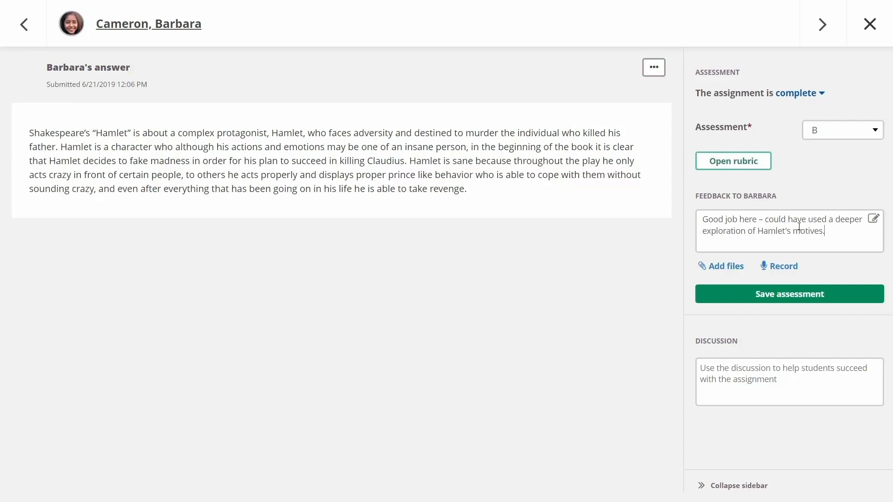
click(789, 294)
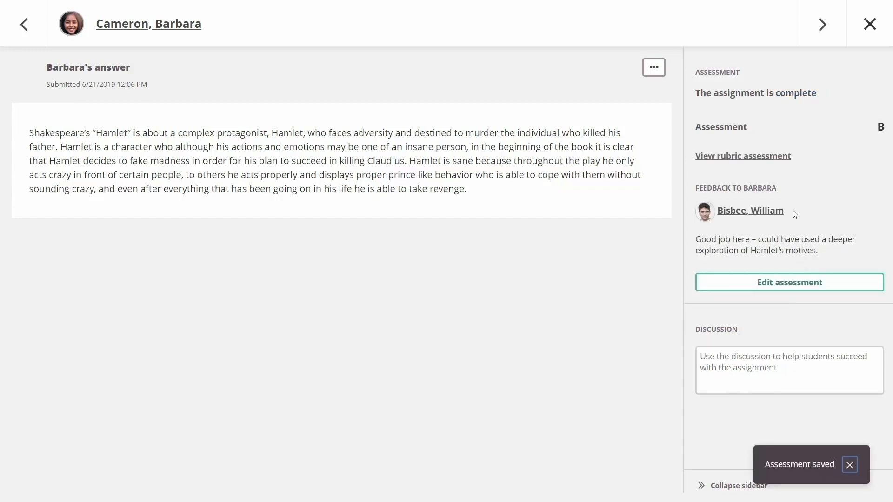
click(821, 24)
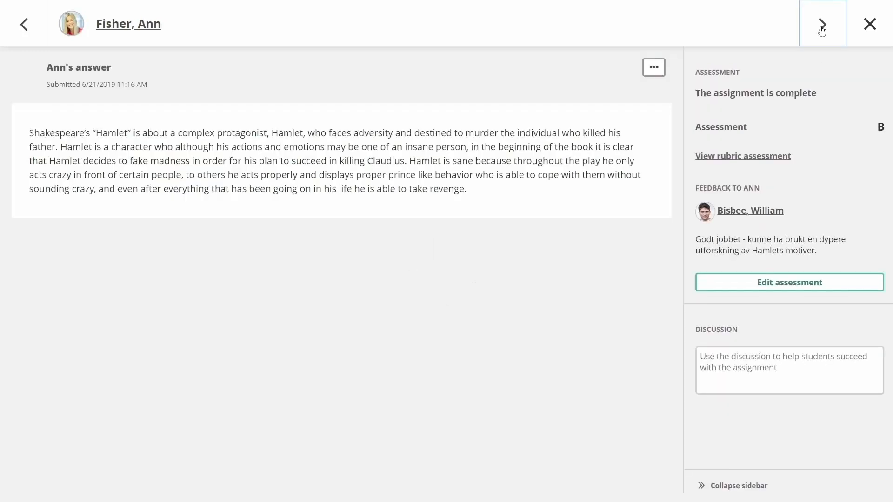
click(869, 24)
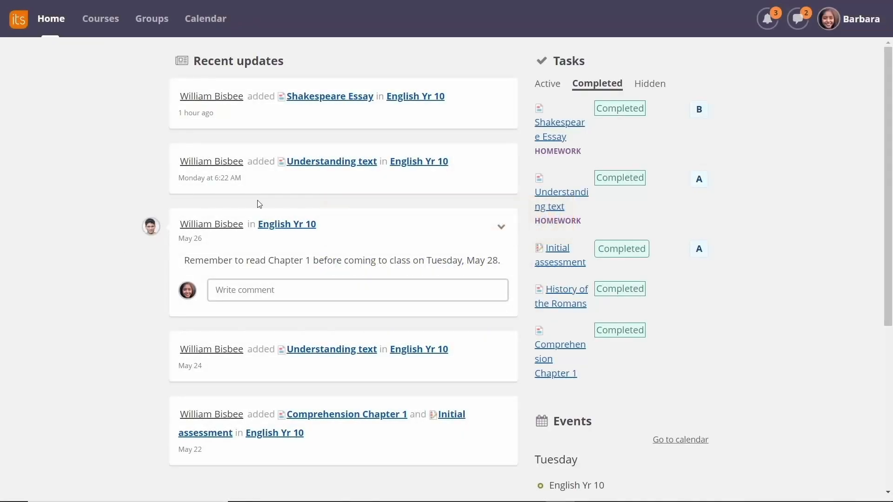
mouse_move(766, 19)
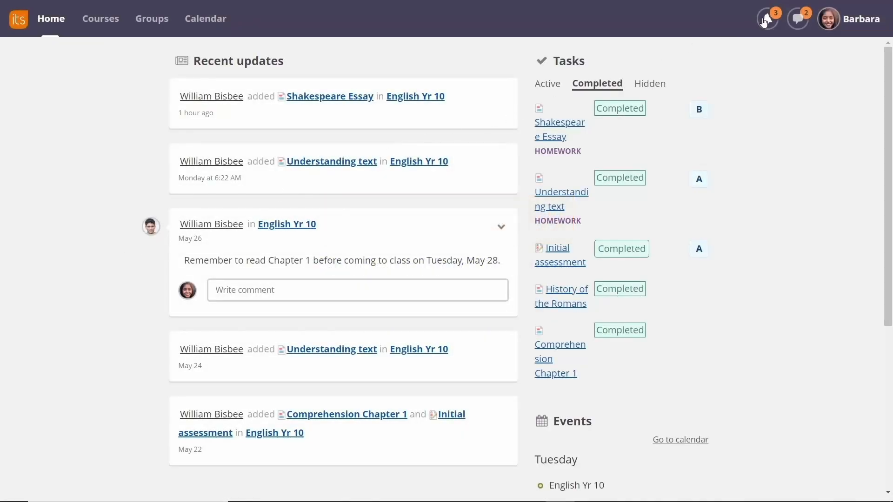
View the B grade and Hamlet's-motives feedback from the Shakespeare Essay assessment notification.
click(767, 18)
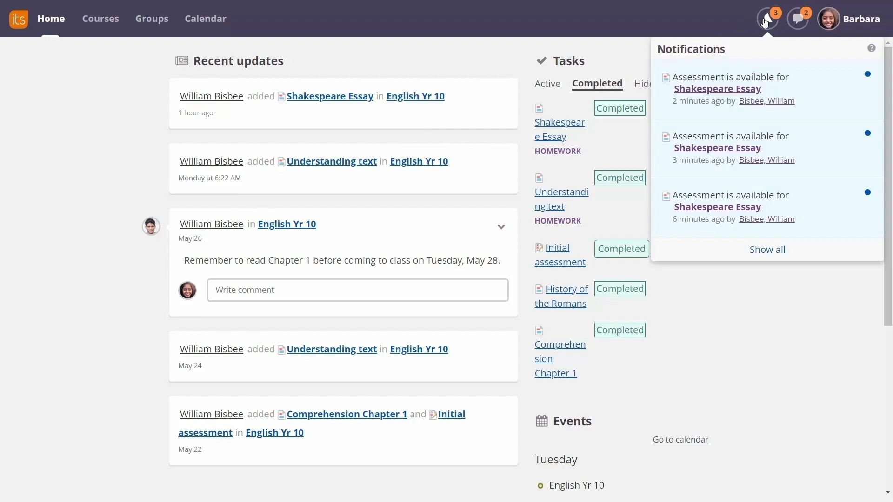
mouse_move(742, 93)
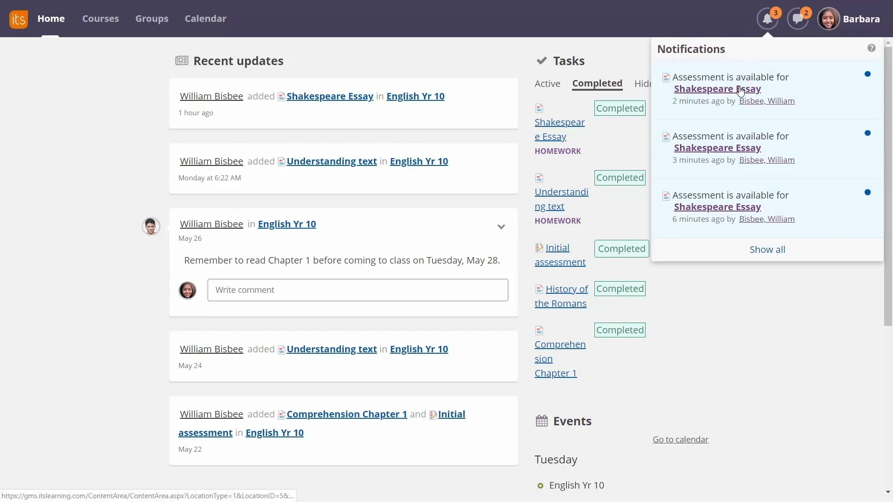
click(717, 89)
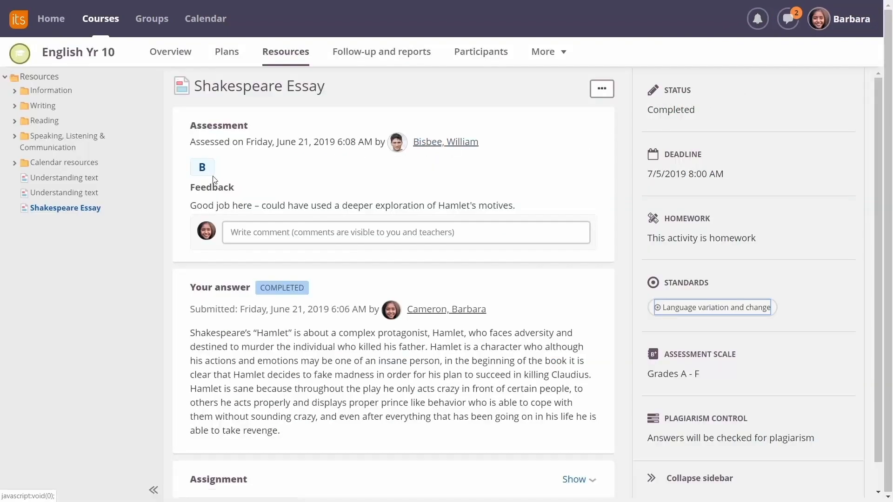